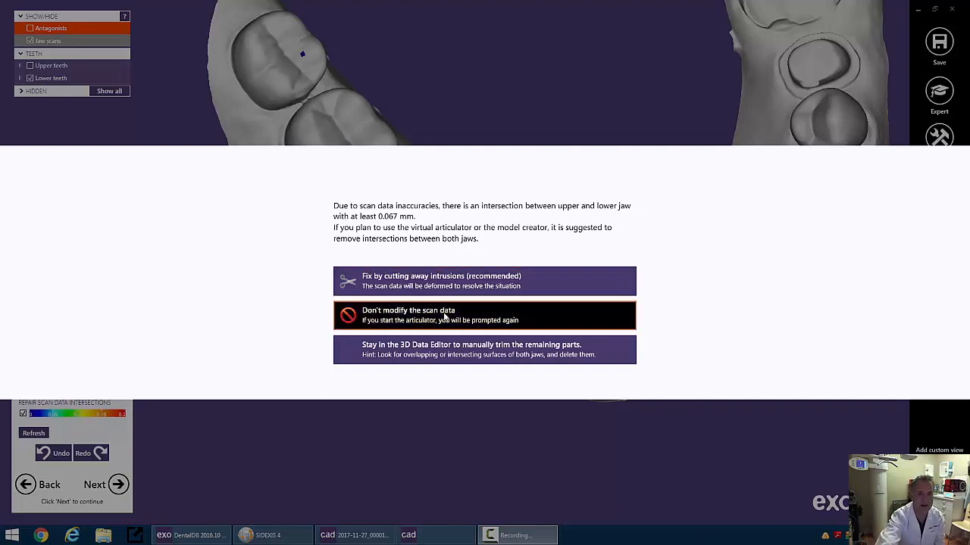
Dismiss the jaw intersection warning, choosing not to modify the scan data.
{"action": "left_click", "coordinate": [485, 281]}
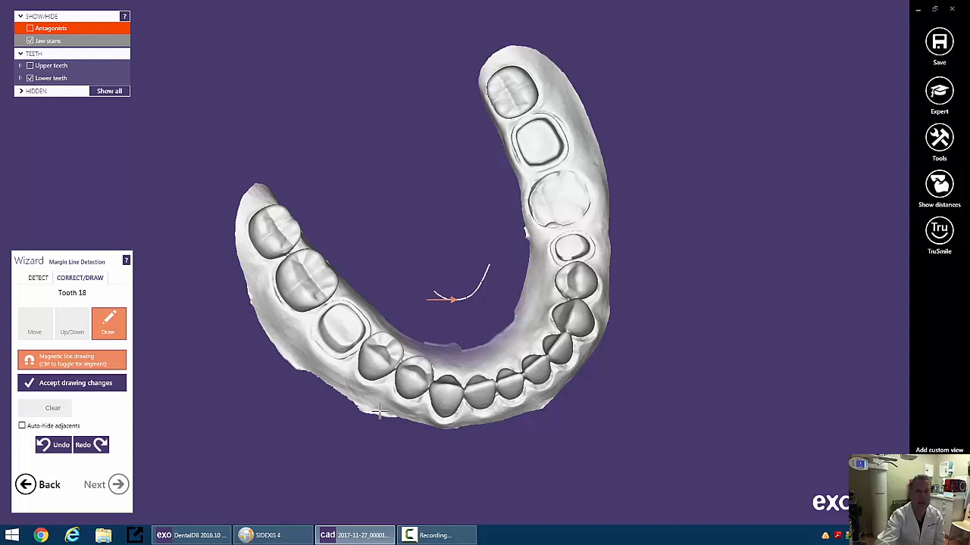
Rotate, pan and zoom the lower arch close onto the tooth 18 preparation margin.
{"action": "left_click_drag", "start_coordinate": [378, 413], "coordinate": [644, 379]}
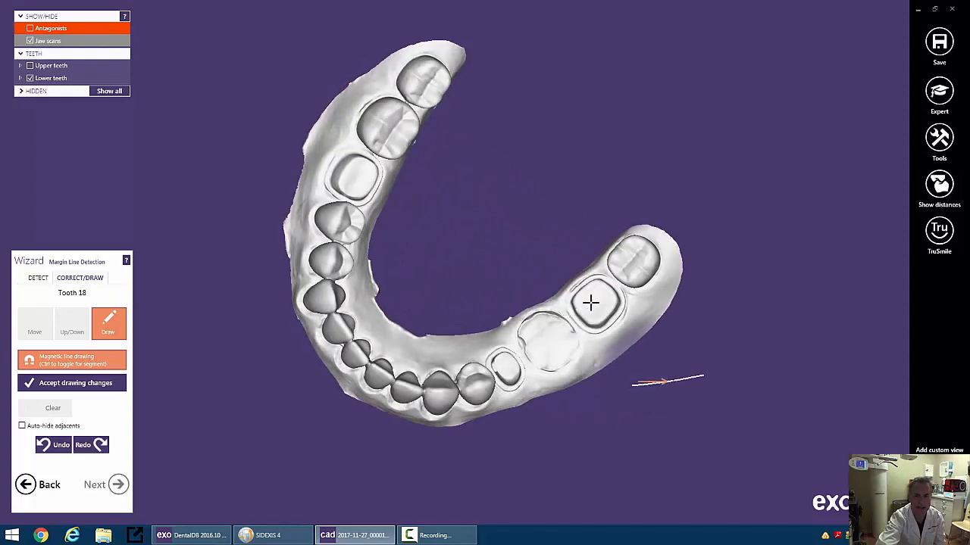
{"action": "left_click_drag", "start_coordinate": [591, 303], "coordinate": [496, 303]}
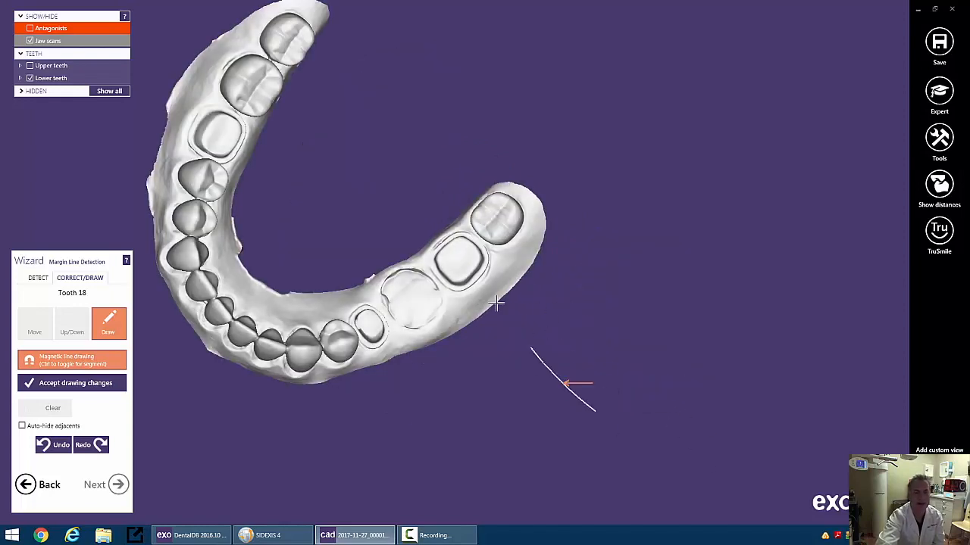
{"action": "left_click_drag", "start_coordinate": [496, 303], "coordinate": [528, 366]}
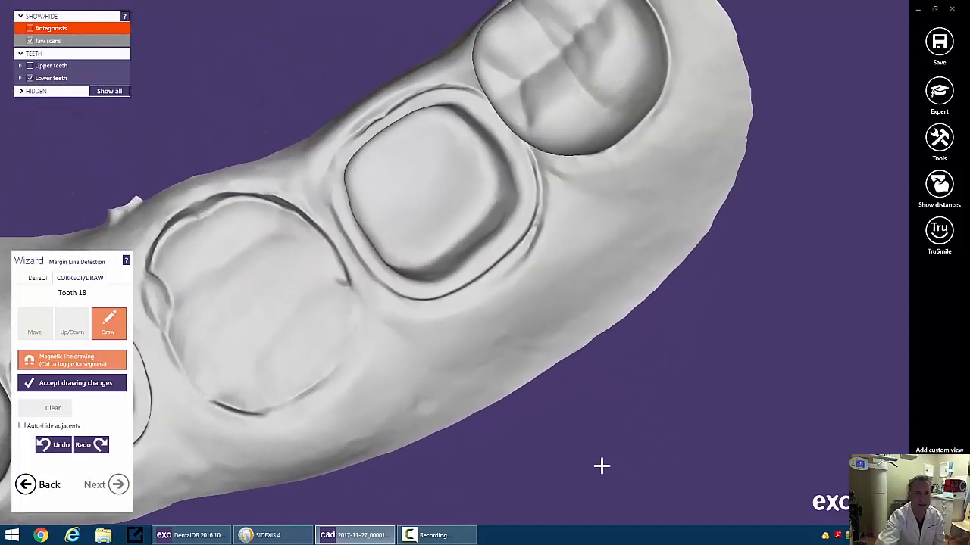
{"action": "left_click_drag", "start_coordinate": [601, 465], "coordinate": [694, 299]}
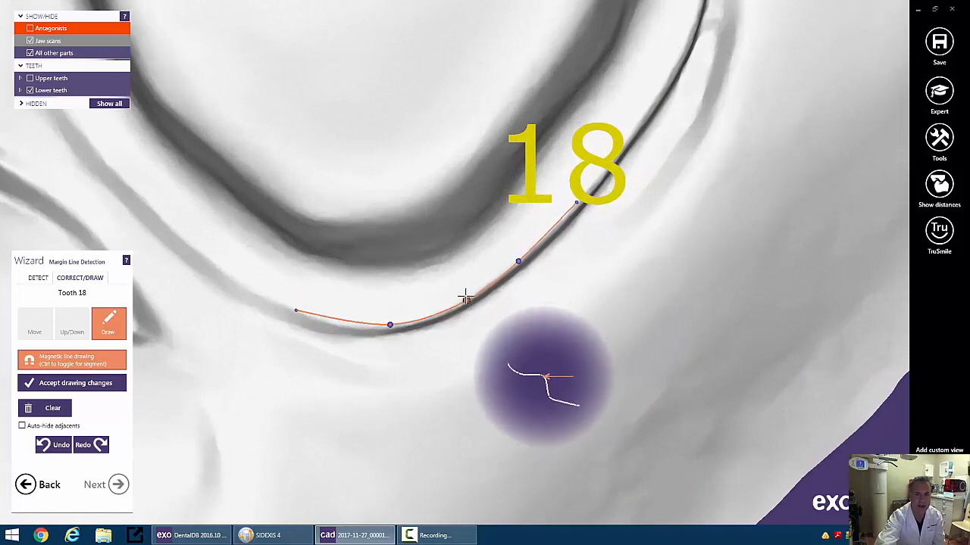
Add one more point to the tooth 18 margin line, then switch to Detect mode.
{"action": "left_click", "coordinate": [474, 294]}
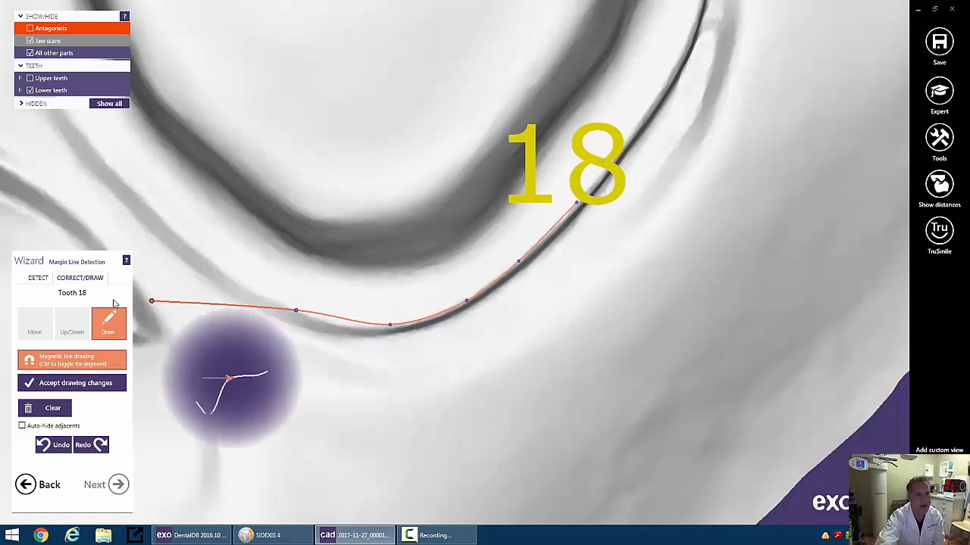
{"action": "left_click", "coordinate": [39, 278]}
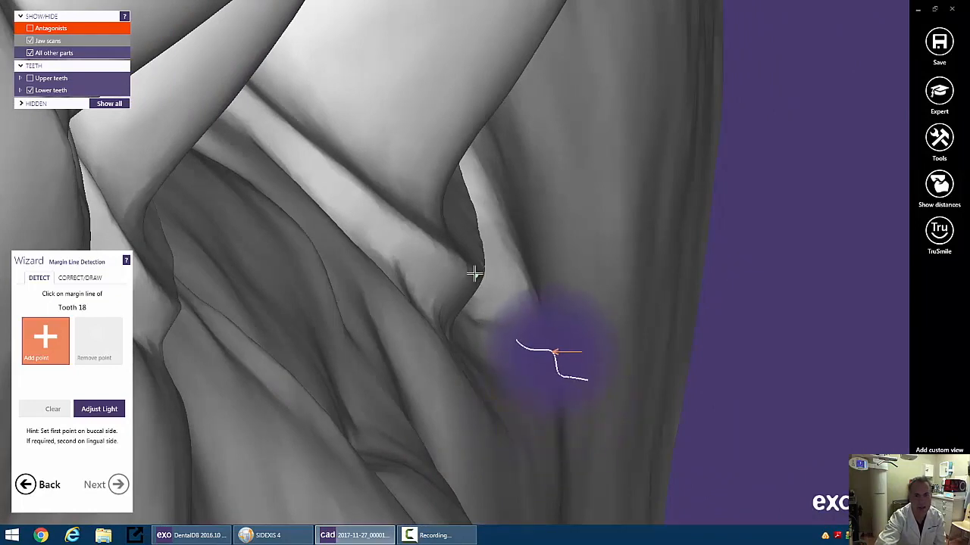
Place two detection points on tooth 18's margin so the line closes around the preparation.
{"action": "left_click", "coordinate": [476, 282]}
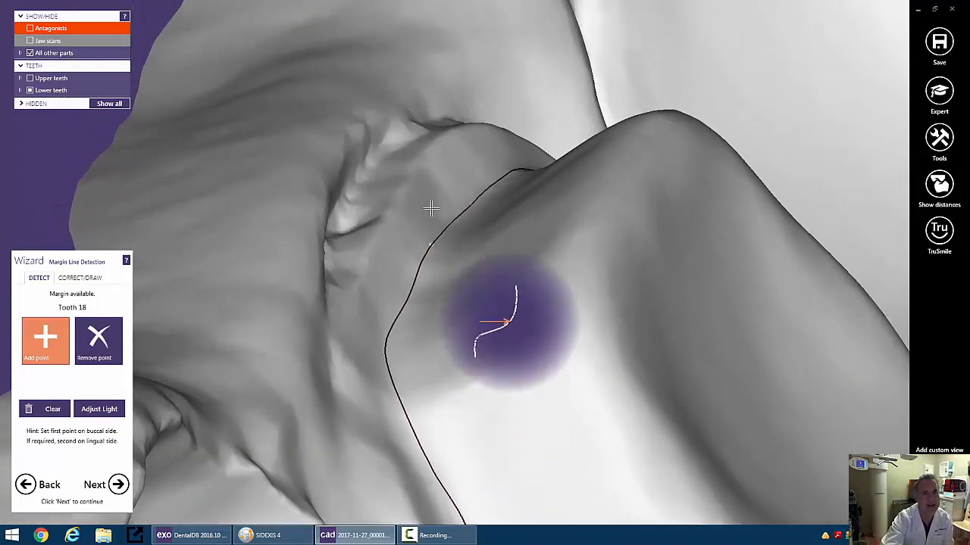
{"action": "left_click", "coordinate": [424, 147]}
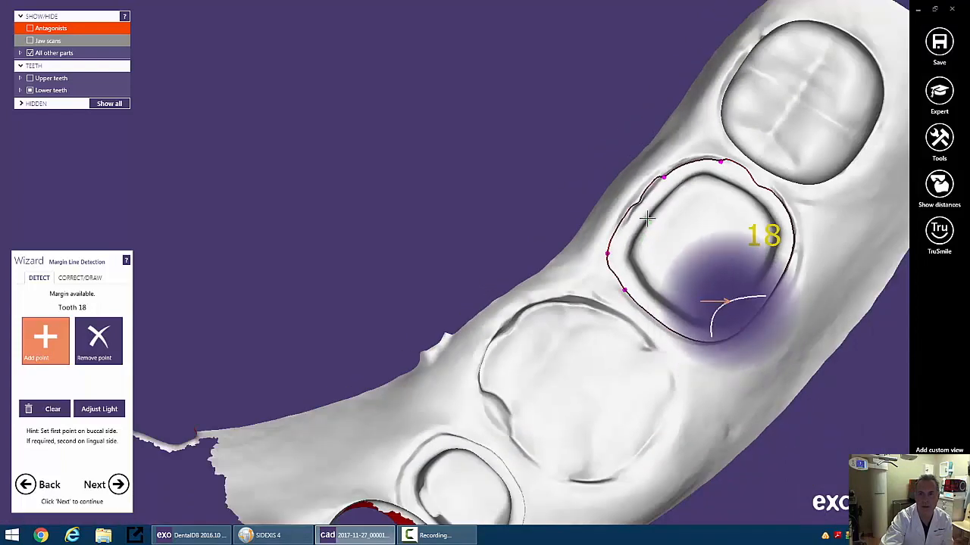
{"action": "scroll", "scroll_direction": "up", "scroll_amount": 3}
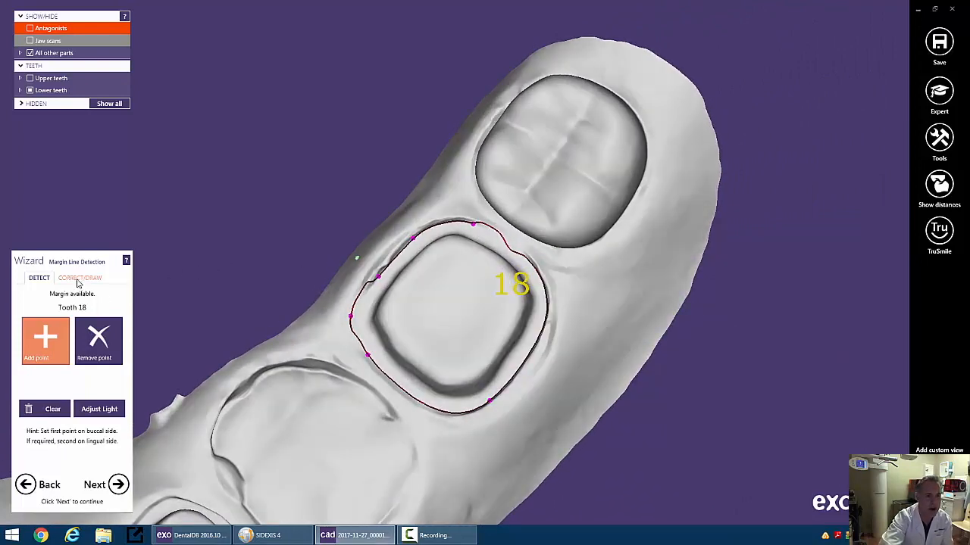
Review the tooth 18 margin in Correct/Draw, zoom out, and advance to tooth 20.
{"action": "left_click", "coordinate": [80, 278]}
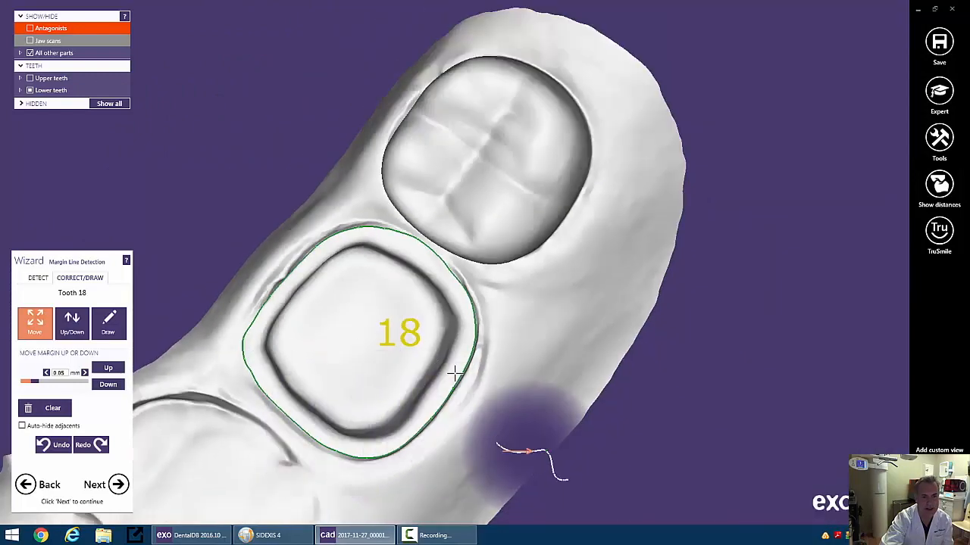
{"action": "left_click_drag", "start_coordinate": [454, 371], "coordinate": [443, 368]}
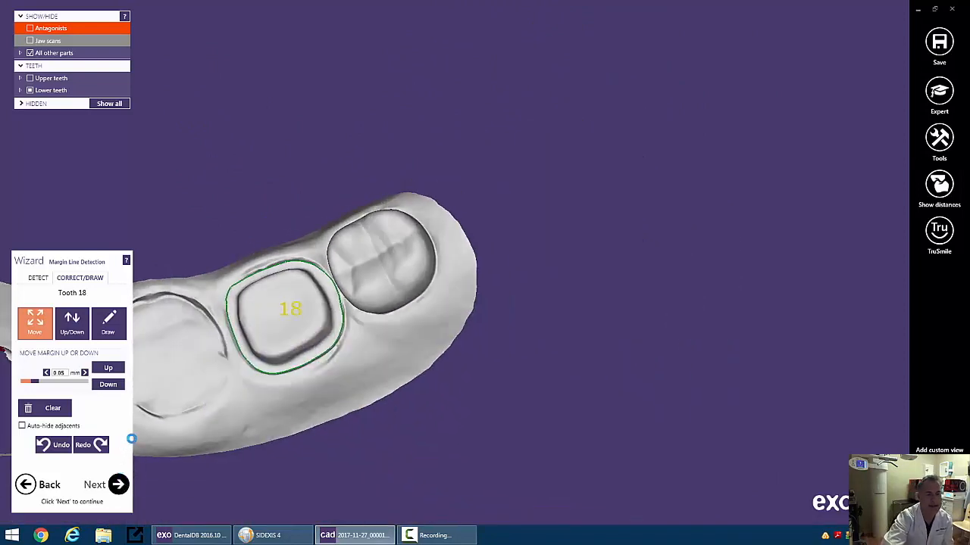
{"action": "left_click", "coordinate": [108, 322]}
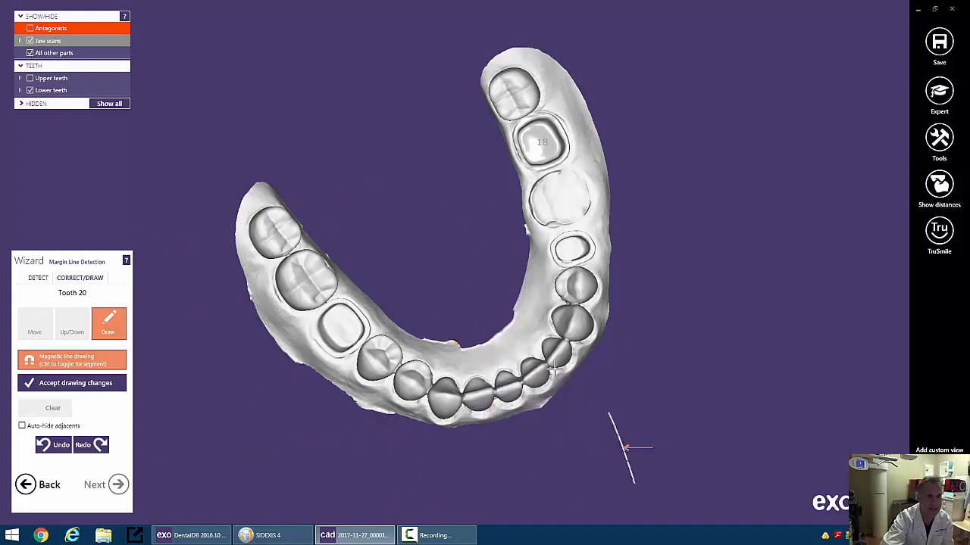
Detect tooth 20's margin from a first clicked point, then orbit to inspect it.
{"action": "scroll", "scroll_direction": "up", "scroll_amount": 3}
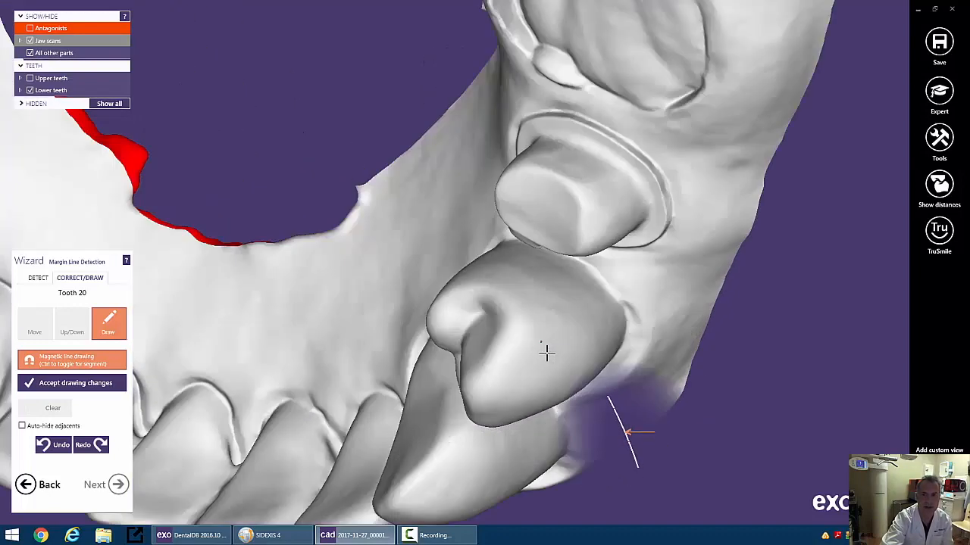
{"action": "left_click", "coordinate": [38, 277]}
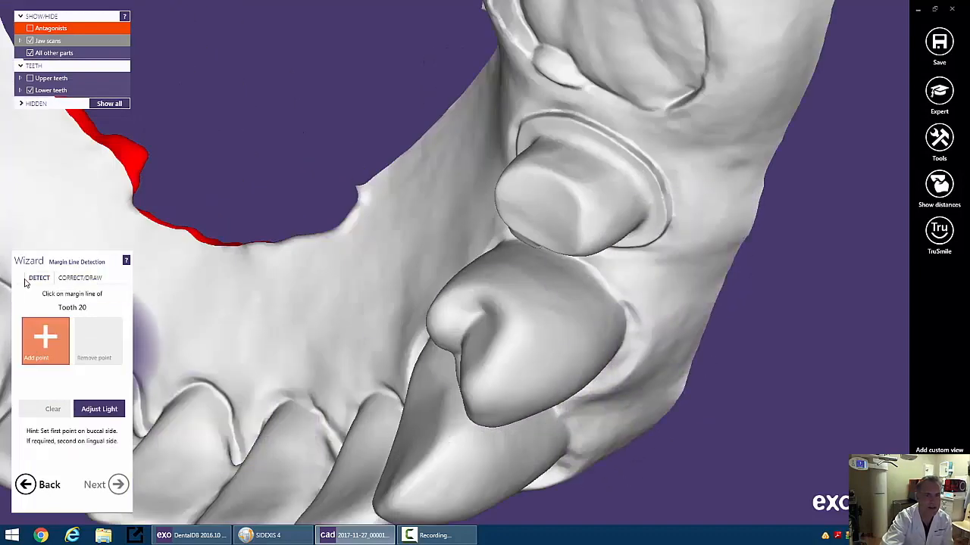
{"action": "left_click", "coordinate": [553, 117]}
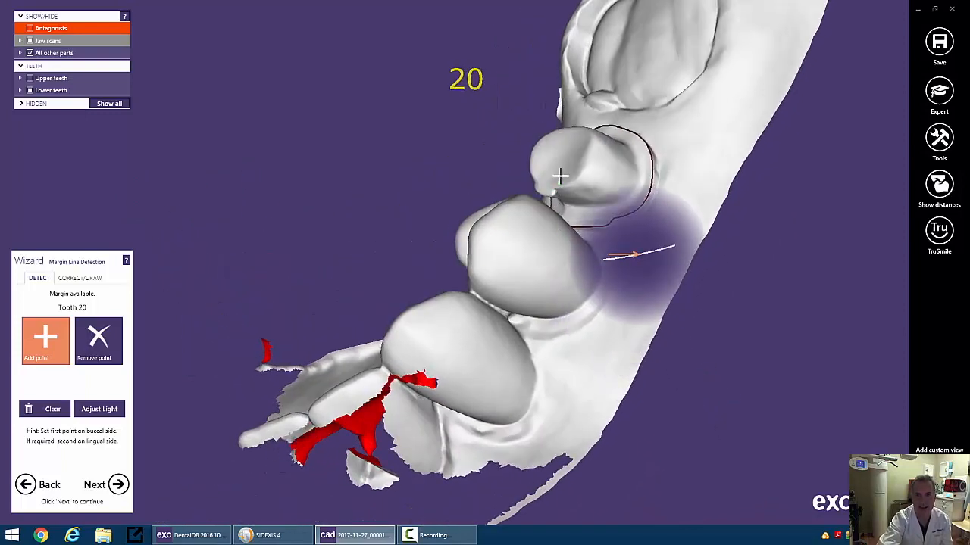
{"action": "left_click_drag", "start_coordinate": [561, 178], "coordinate": [579, 226]}
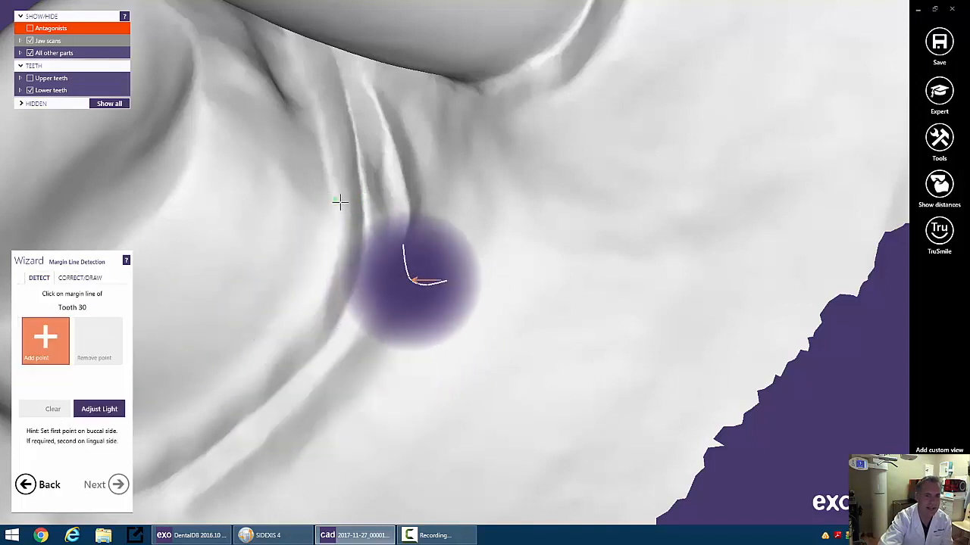
Place two margin points on tooth 30 to detect its complete margin line.
{"action": "left_click", "coordinate": [345, 203]}
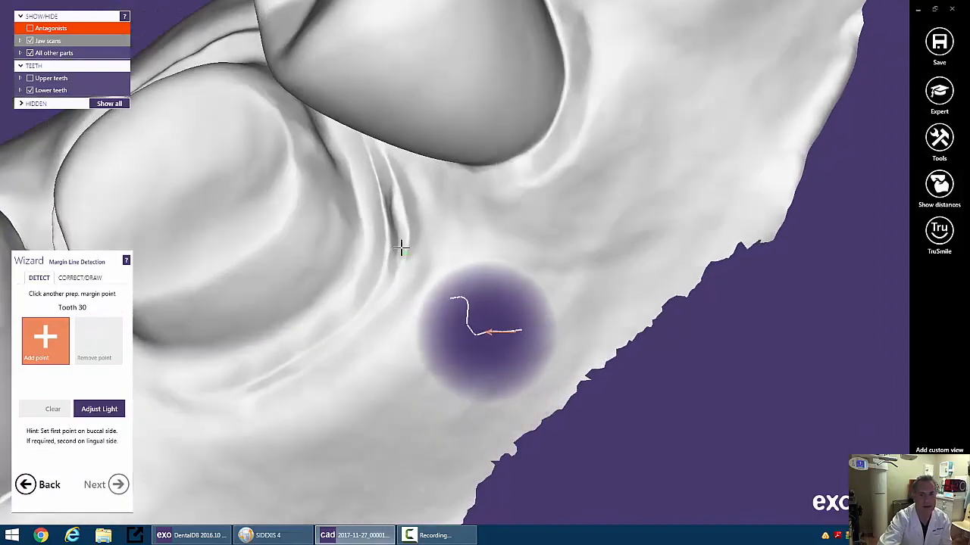
{"action": "left_click", "coordinate": [387, 236]}
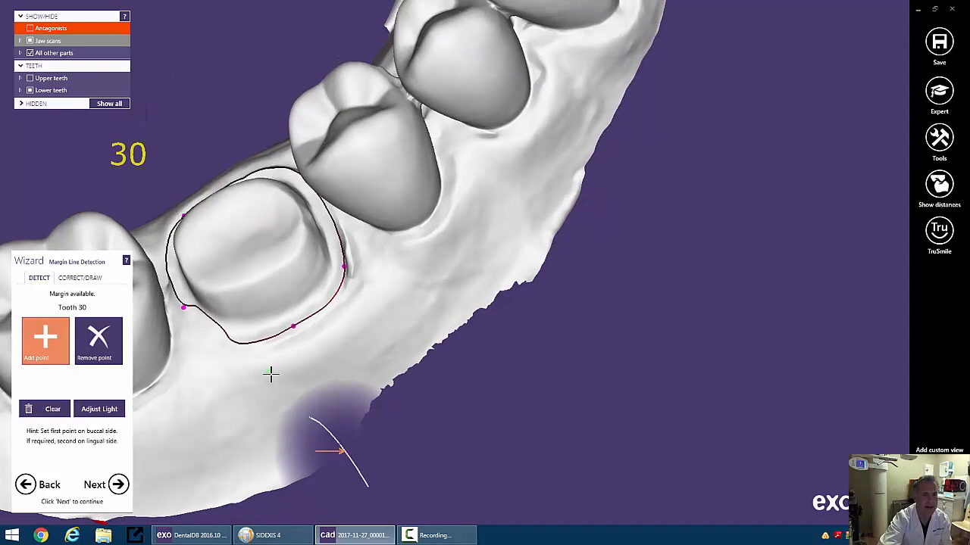
Add two refinement points to tooth 30's margin and bring it up in Correct/Draw.
{"action": "left_click", "coordinate": [99, 409]}
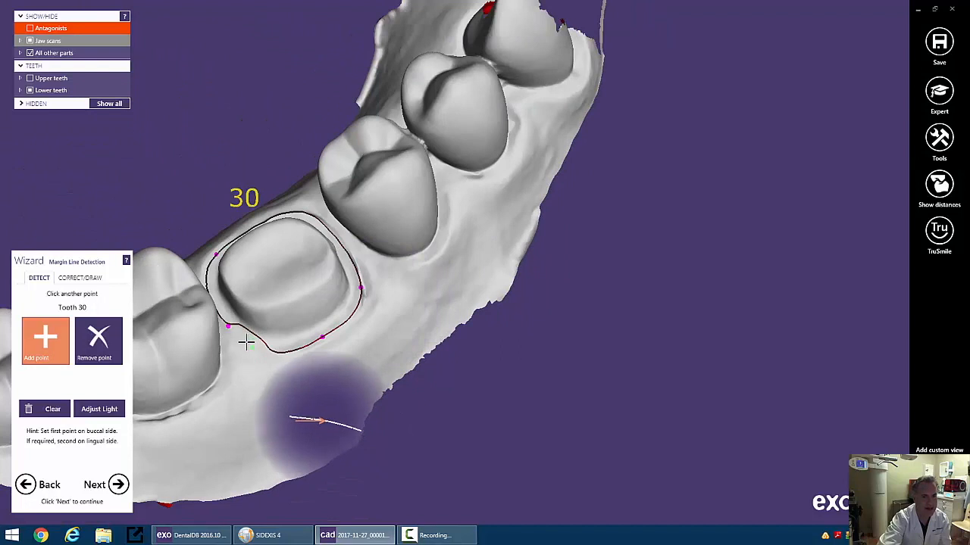
{"action": "left_click", "coordinate": [246, 341]}
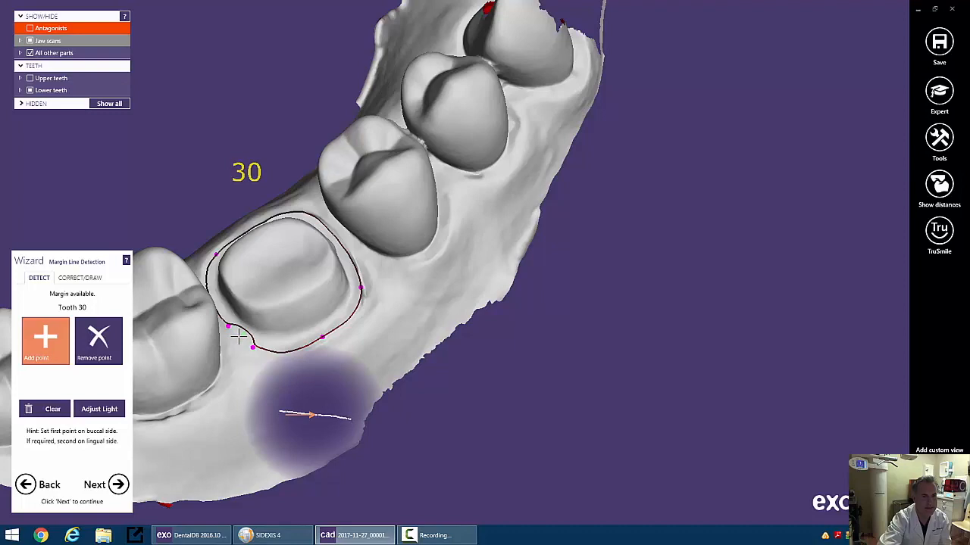
{"action": "left_click", "coordinate": [79, 277]}
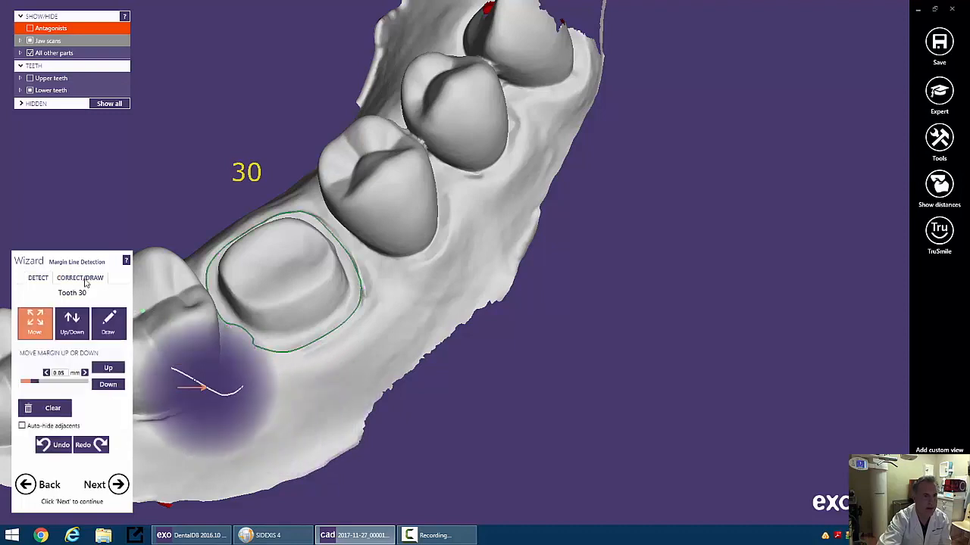